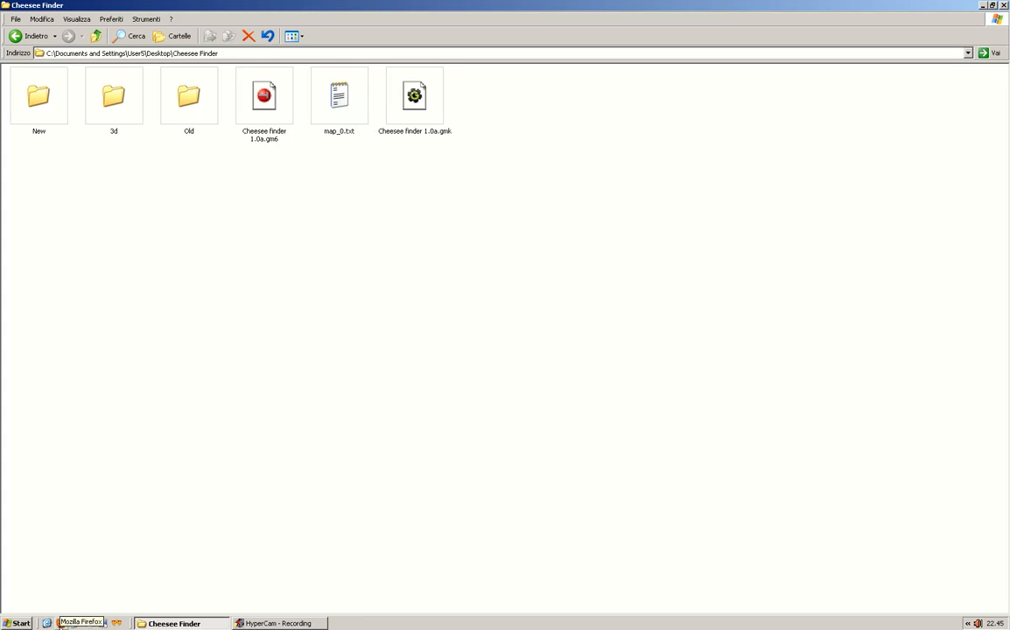
# Step: Launch Firefox to reach the x2048.com decompiler page
pyautogui.click(80, 622)
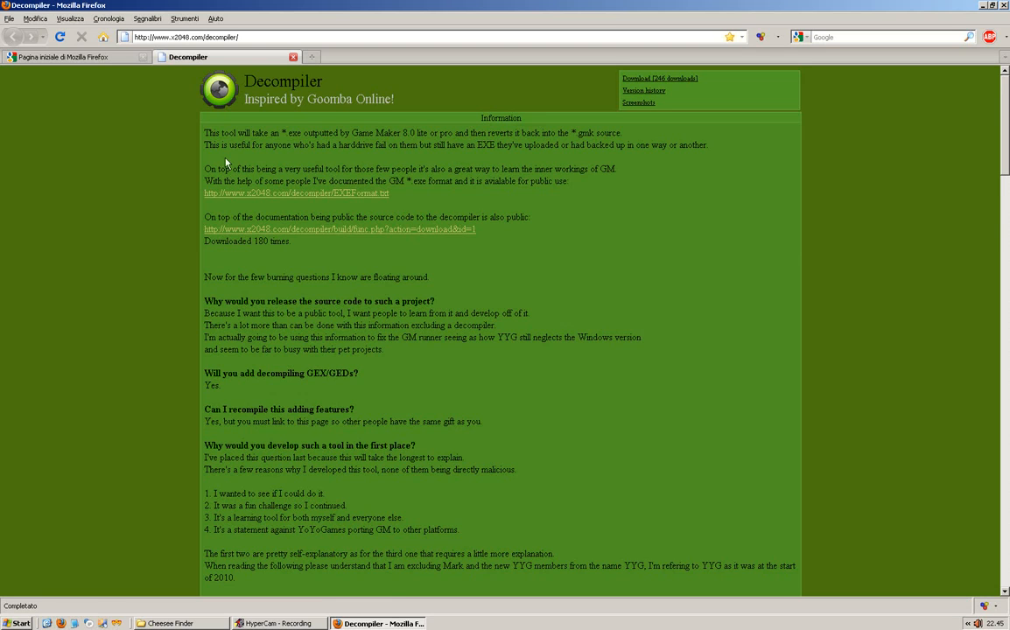
pyautogui.scroll(-3)
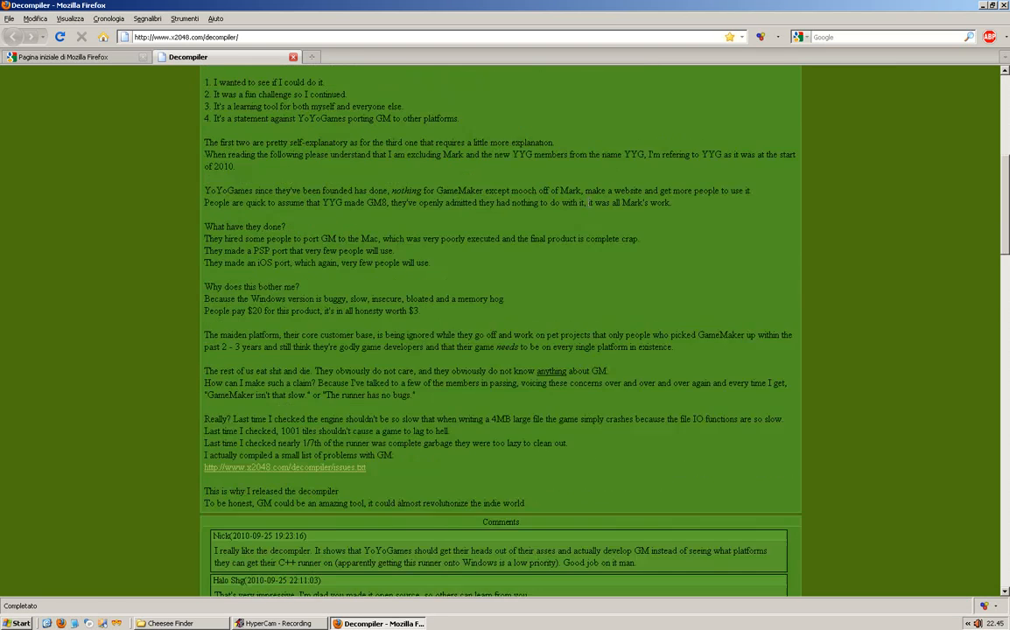
pyautogui.scroll(-3)
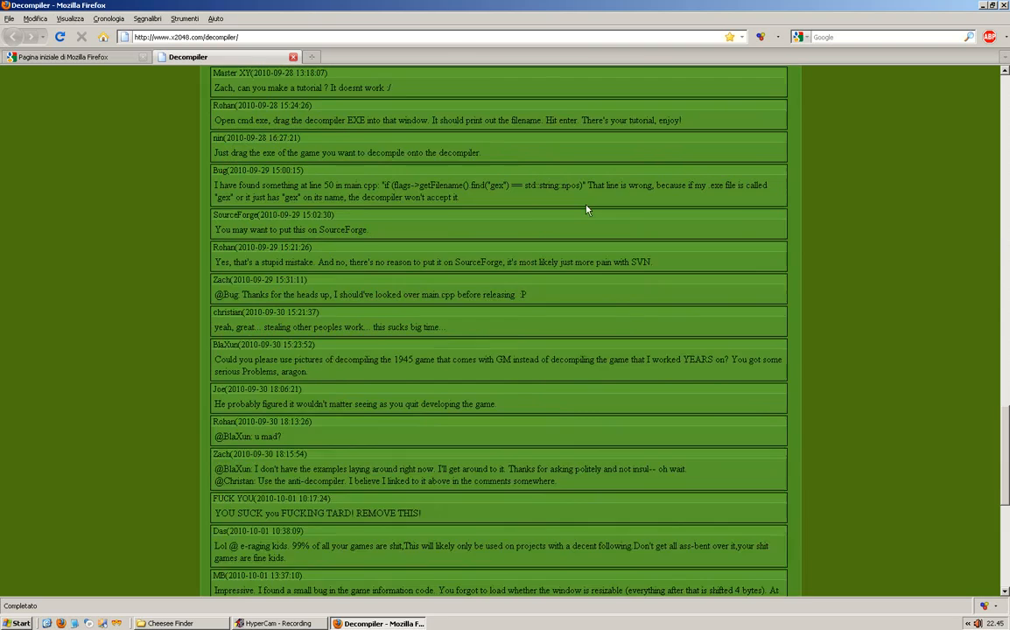
pyautogui.scroll(-3)
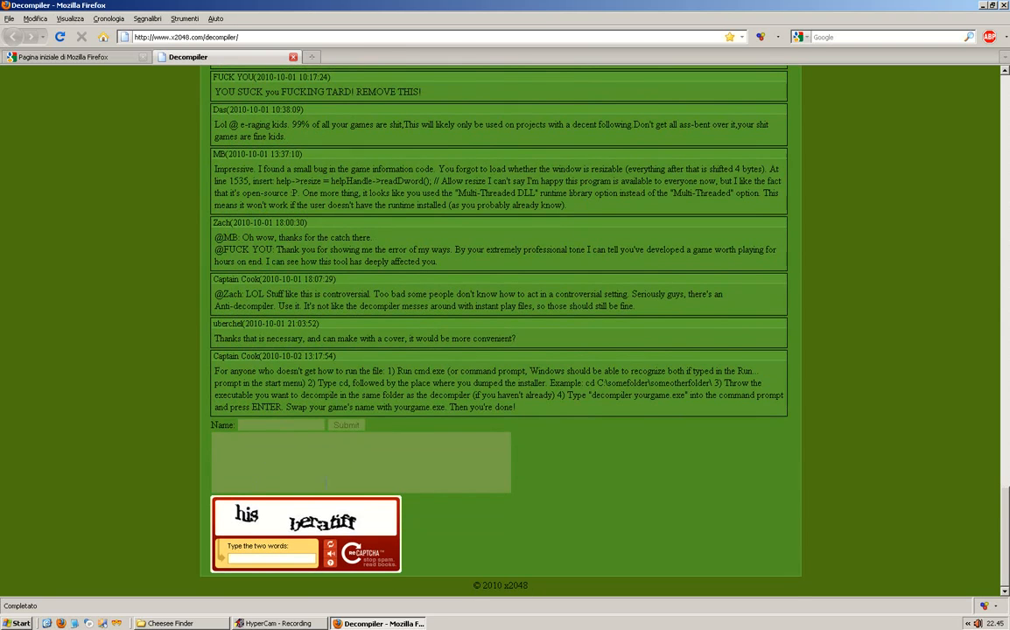
pyautogui.scroll(3)
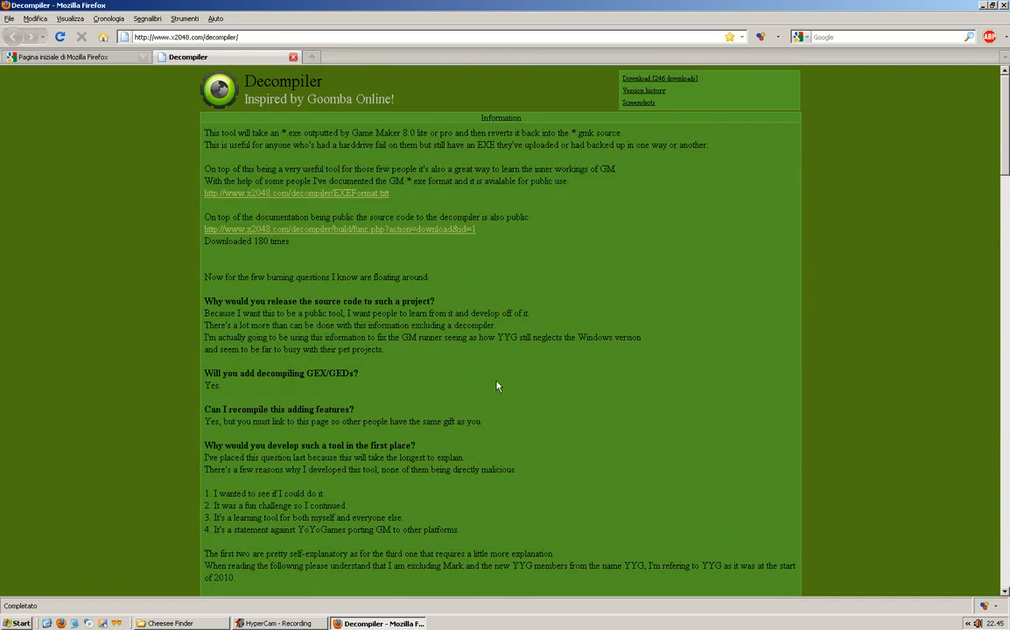
pyautogui.moveTo(634, 197)
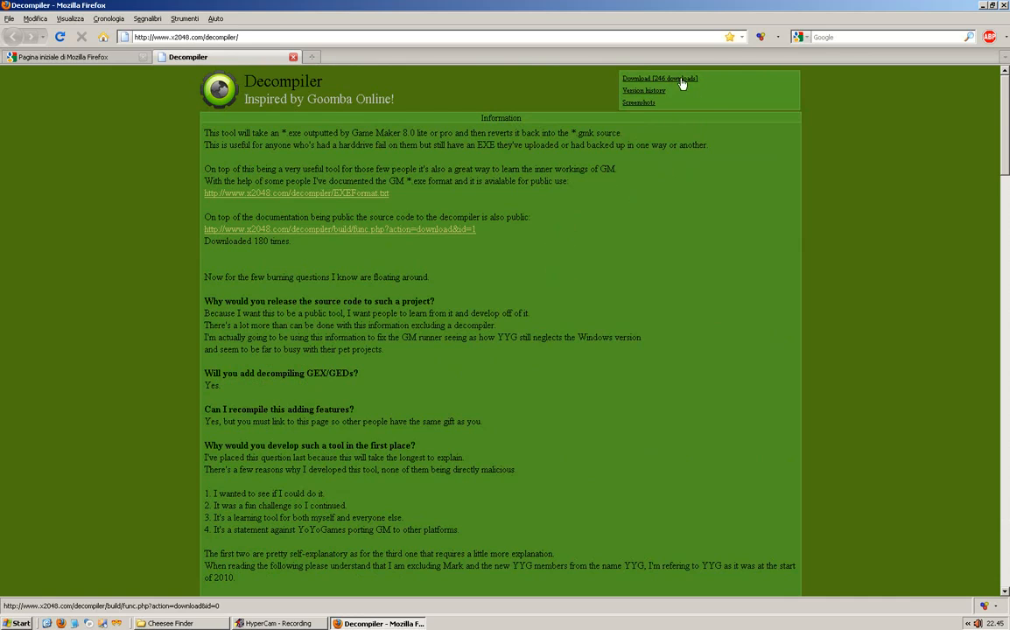
# Step: Save decompiler.exe into the Cheesee Finder folder
pyautogui.click(659, 79)
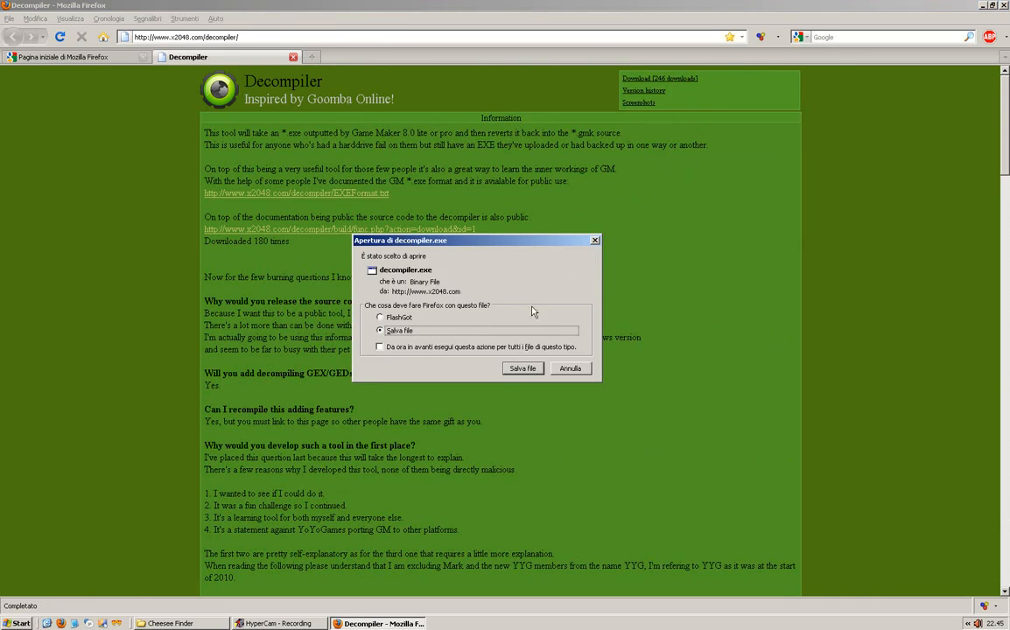
pyautogui.click(523, 368)
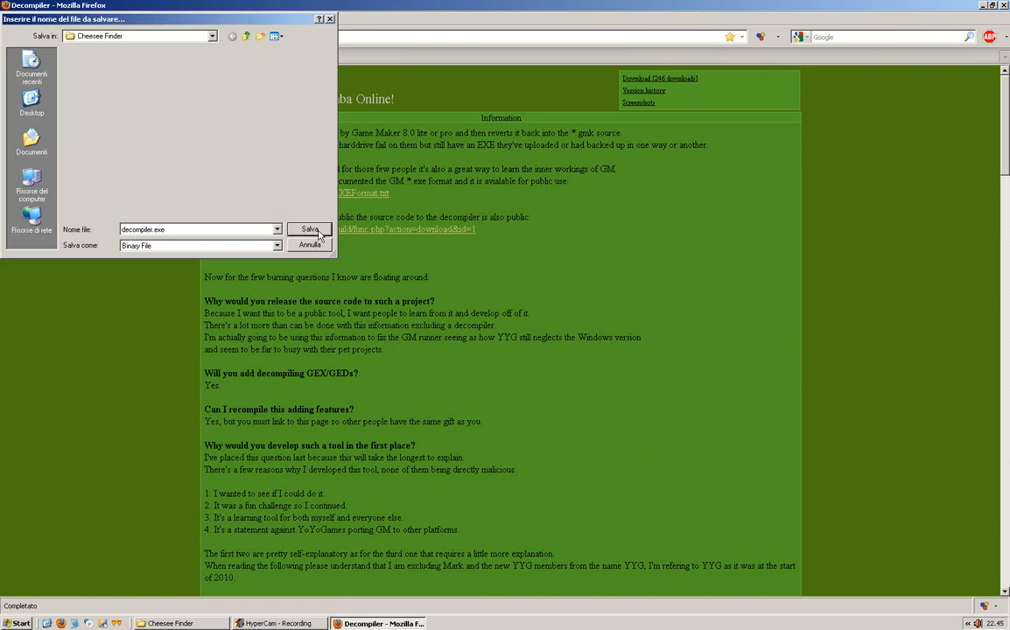
pyautogui.click(309, 229)
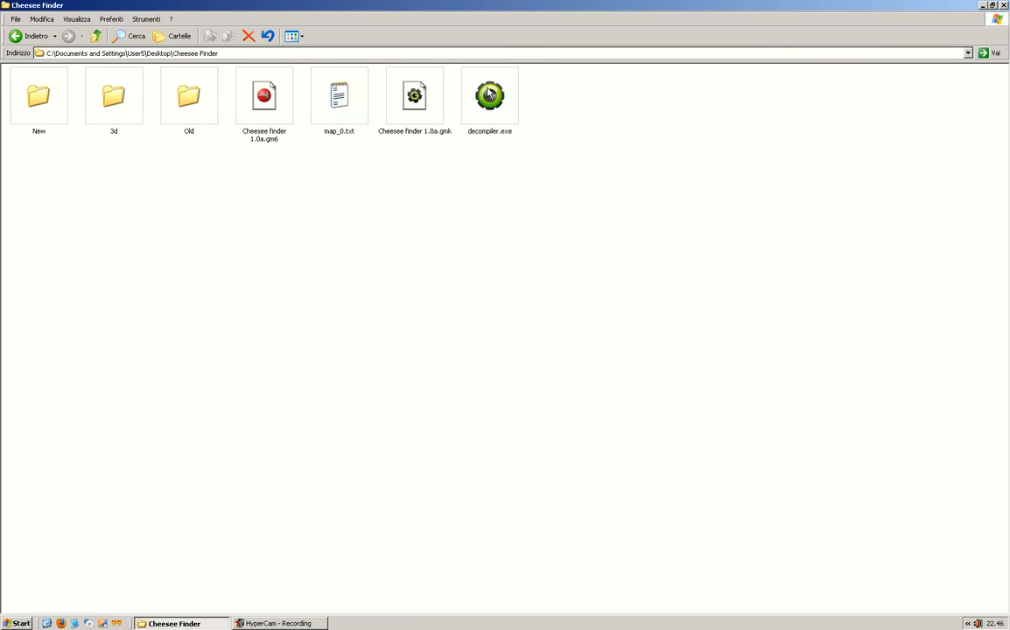
pyautogui.moveTo(507, 127)
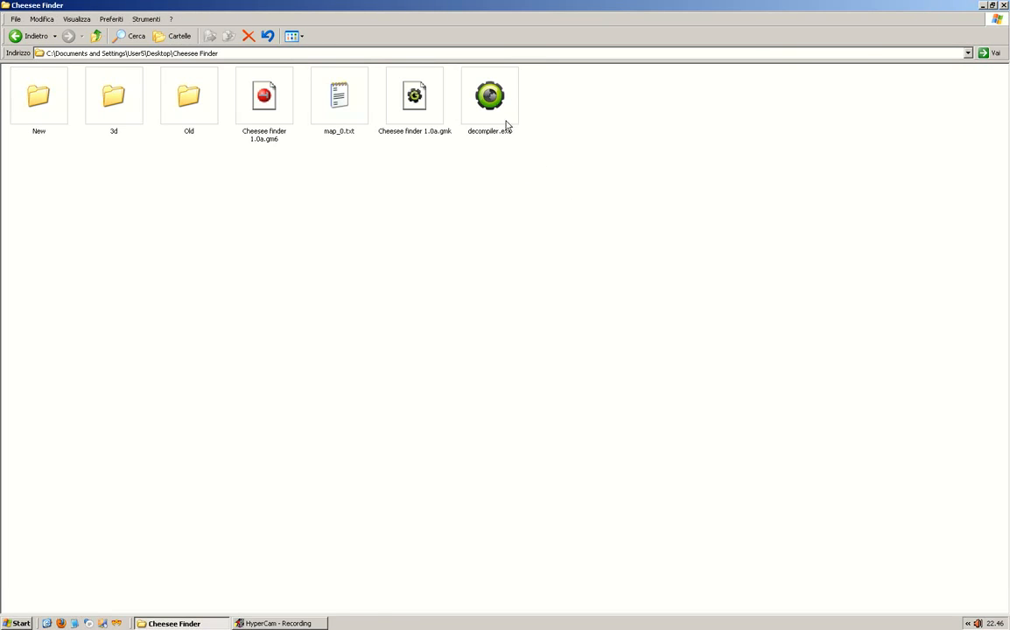
# Step: Build Cheesee finder 1.0a.exe from Cheesee finder 1.0a.gmk and close Game Maker
pyautogui.click(414, 96)
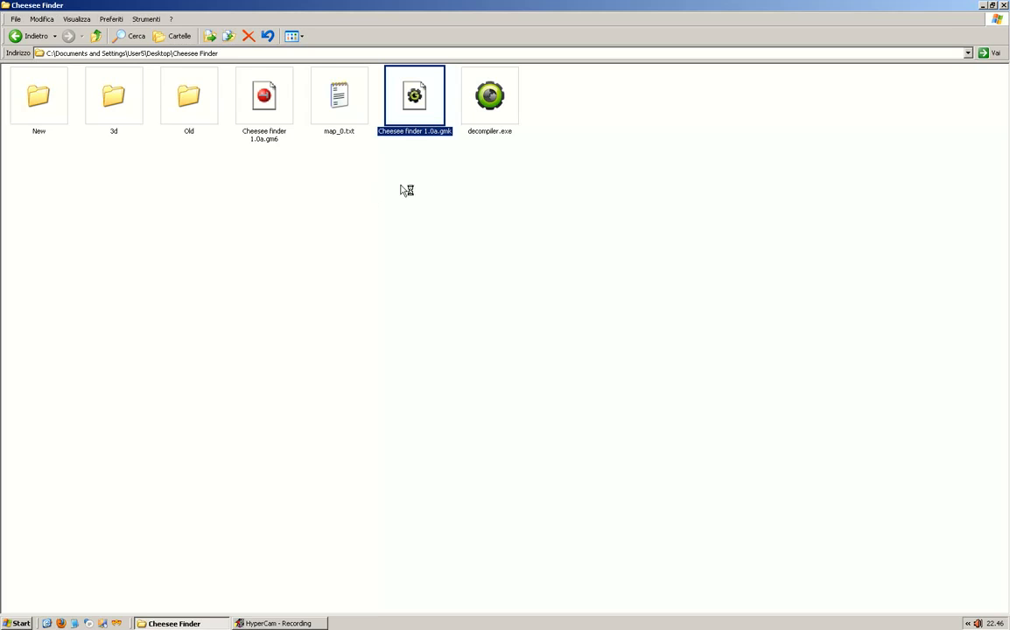
pyautogui.doubleClick(414, 95)
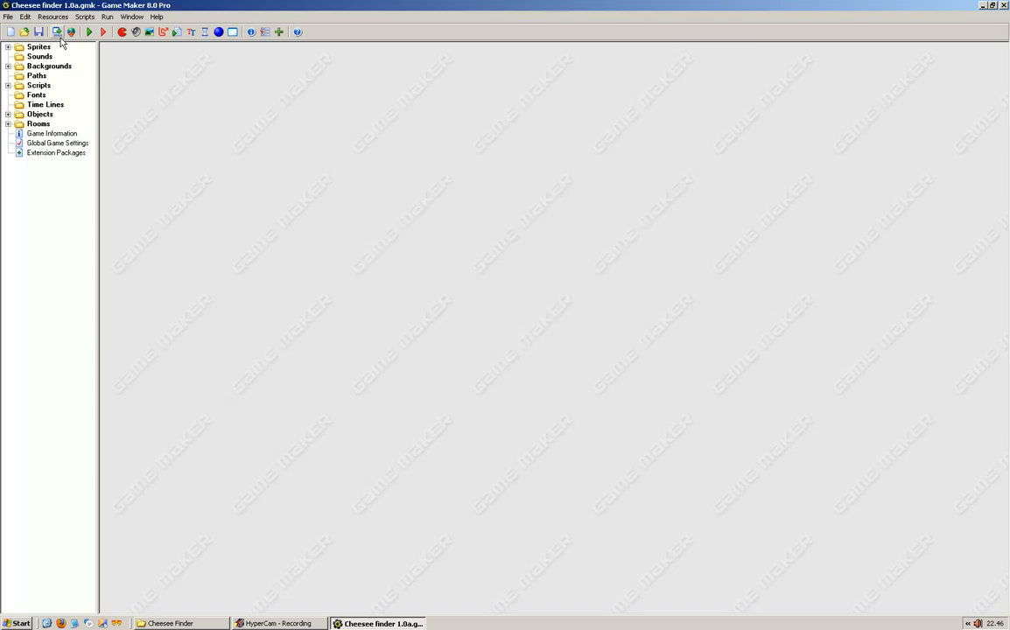
pyautogui.click(56, 31)
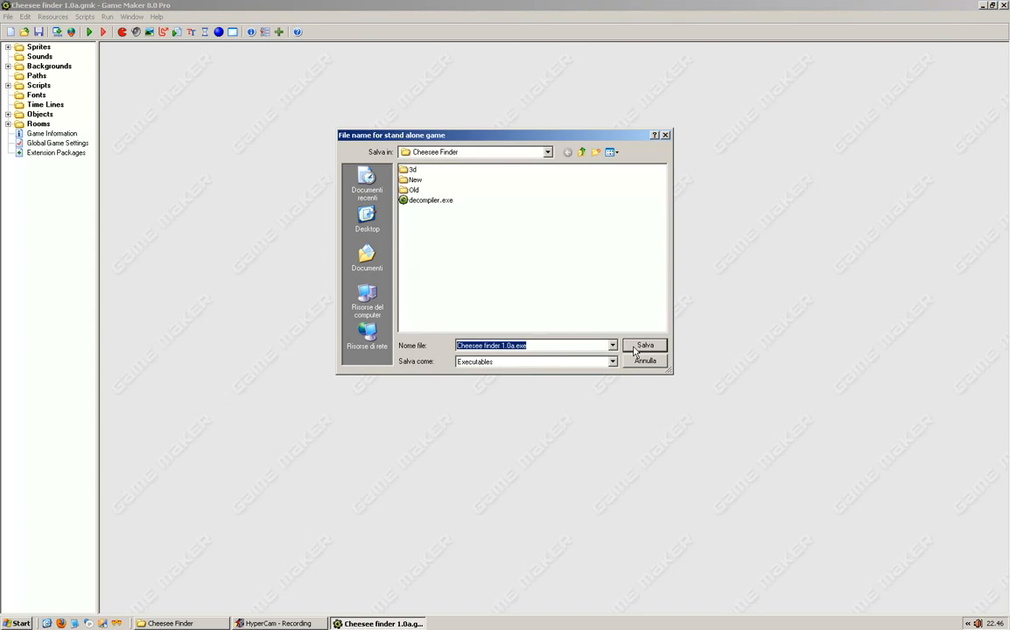
pyautogui.click(644, 345)
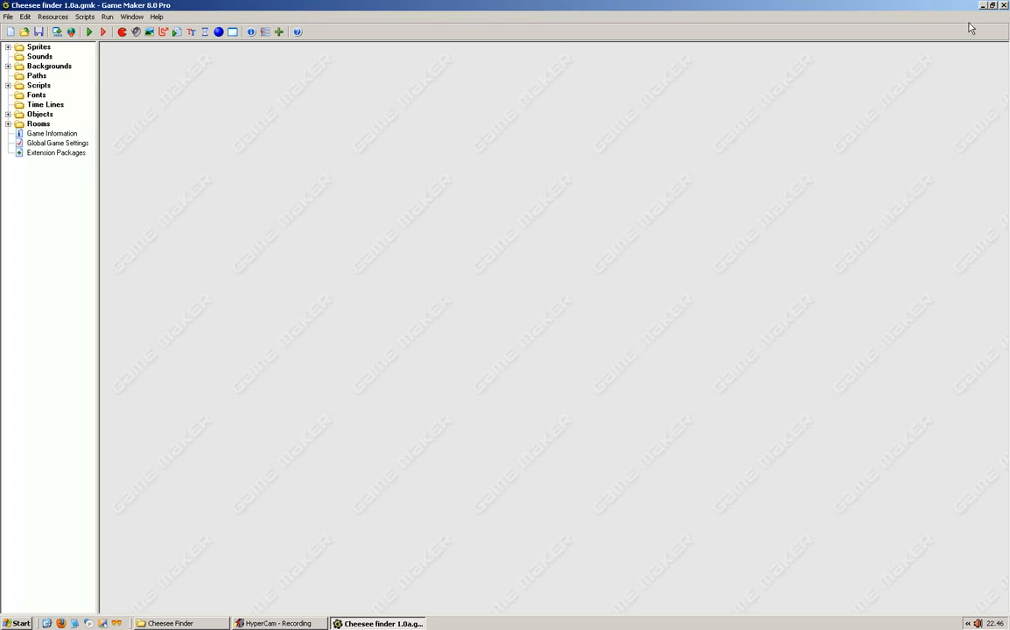
pyautogui.click(168, 622)
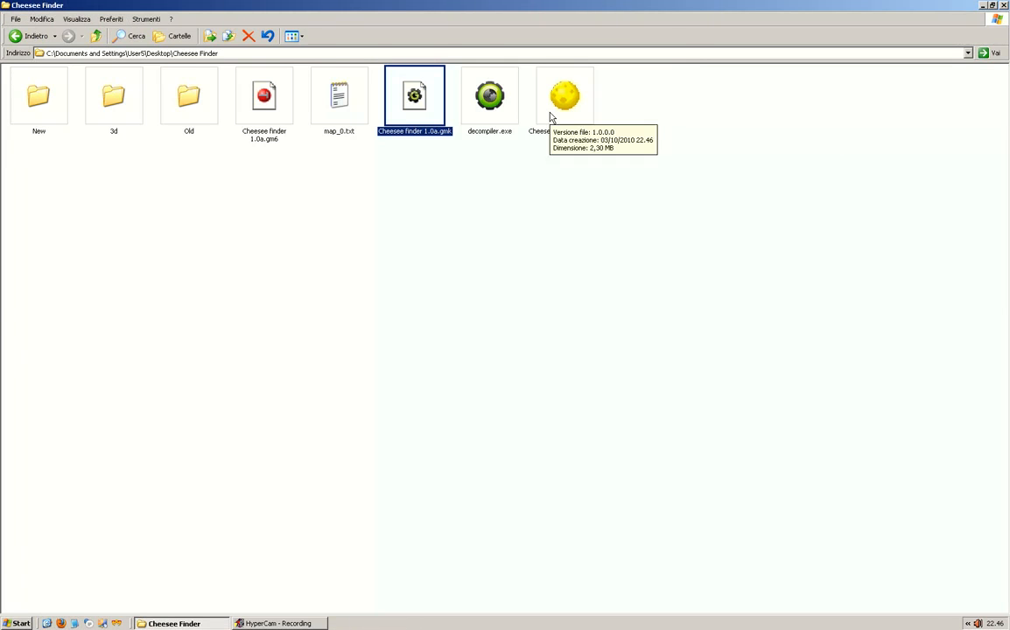
# Step: Decompile Cheesee finder 1.0a.exe and open the resulting Cheesee finder 1exe.gmk
pyautogui.click(564, 96)
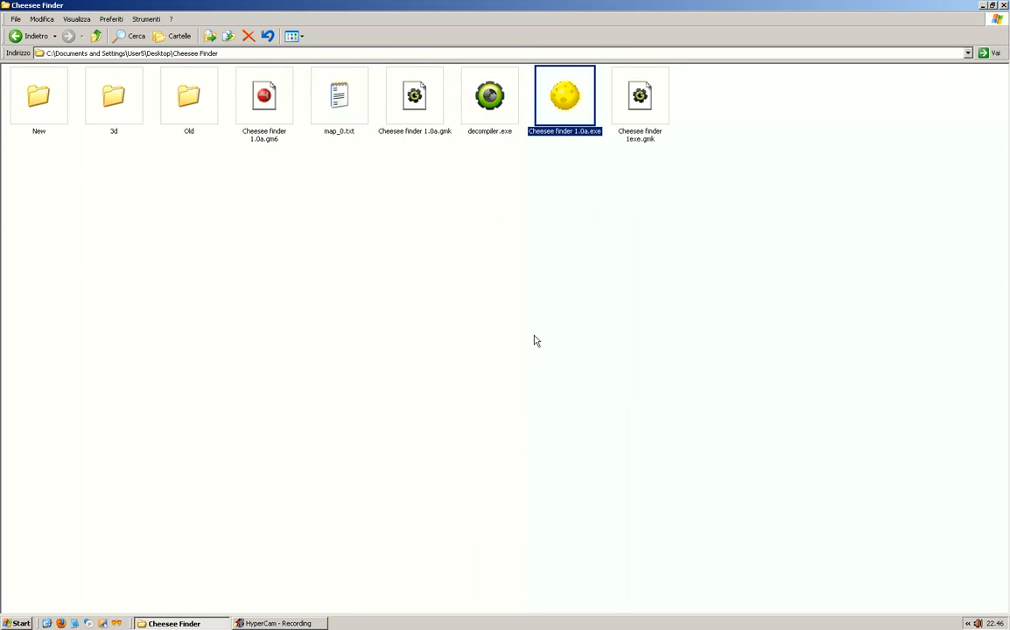
pyautogui.click(639, 96)
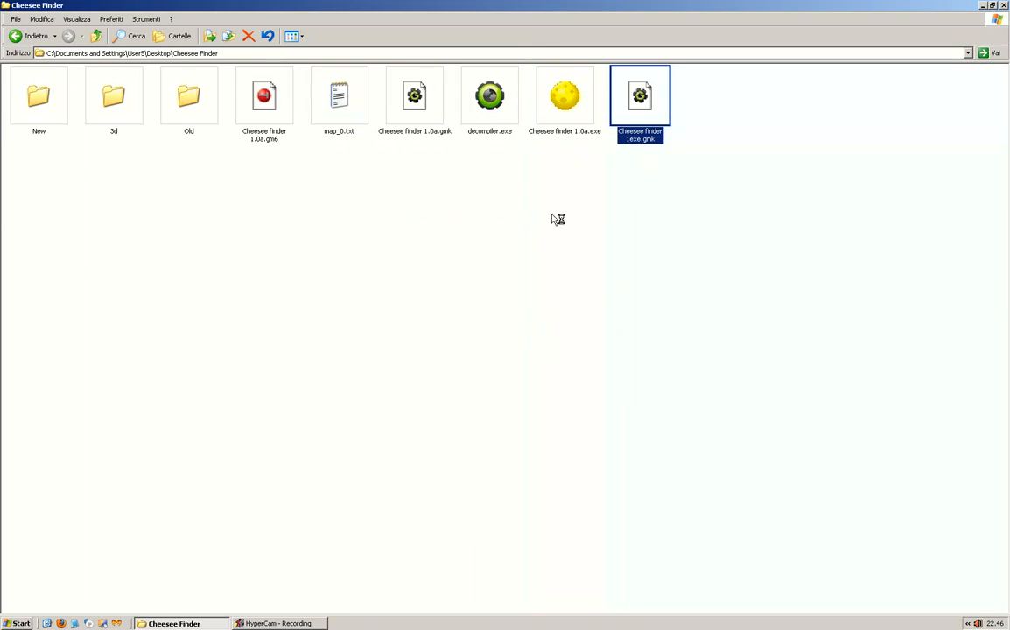
pyautogui.doubleClick(638, 95)
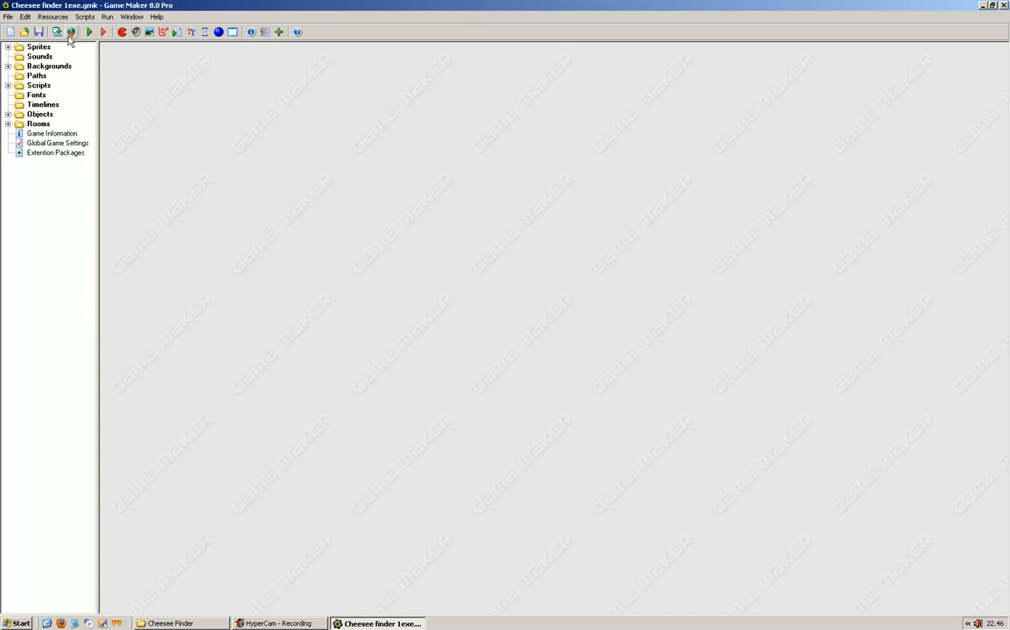
# Step: Run the decompiled game and accept map_0 as the map
pyautogui.click(89, 32)
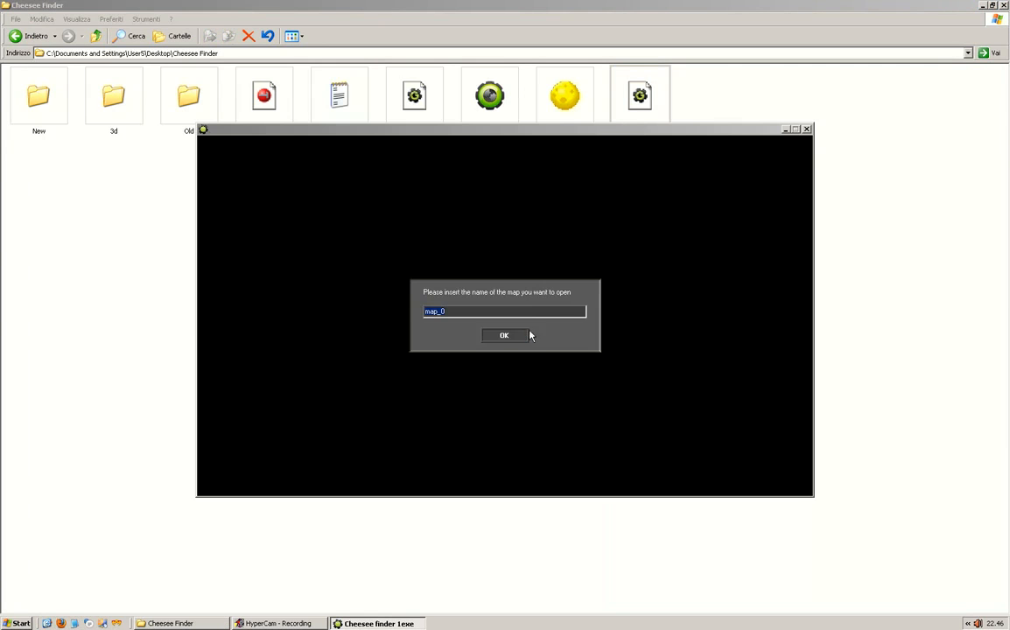
pyautogui.click(503, 335)
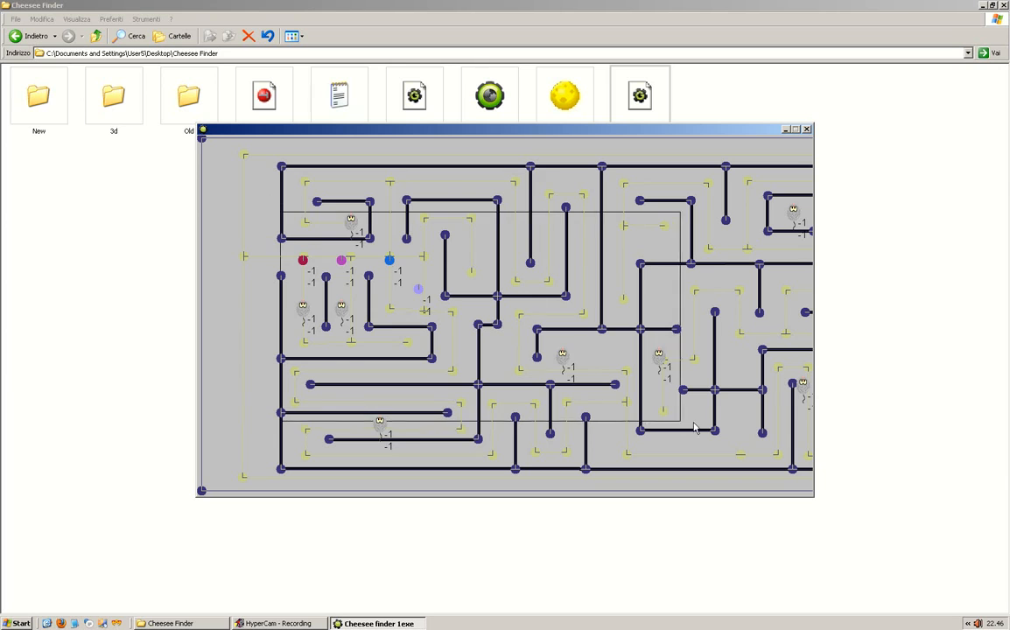